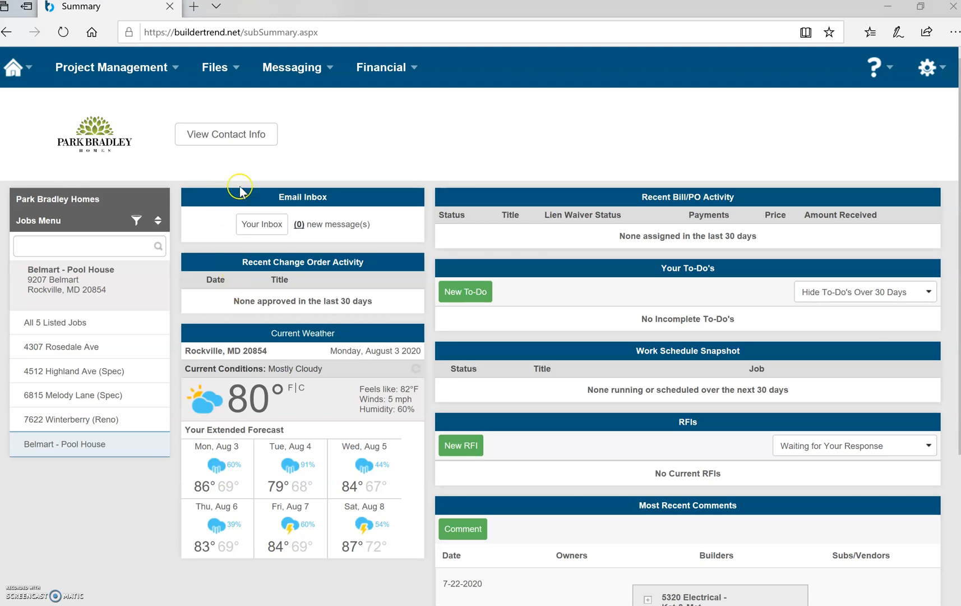
mouse_move(204, 190)
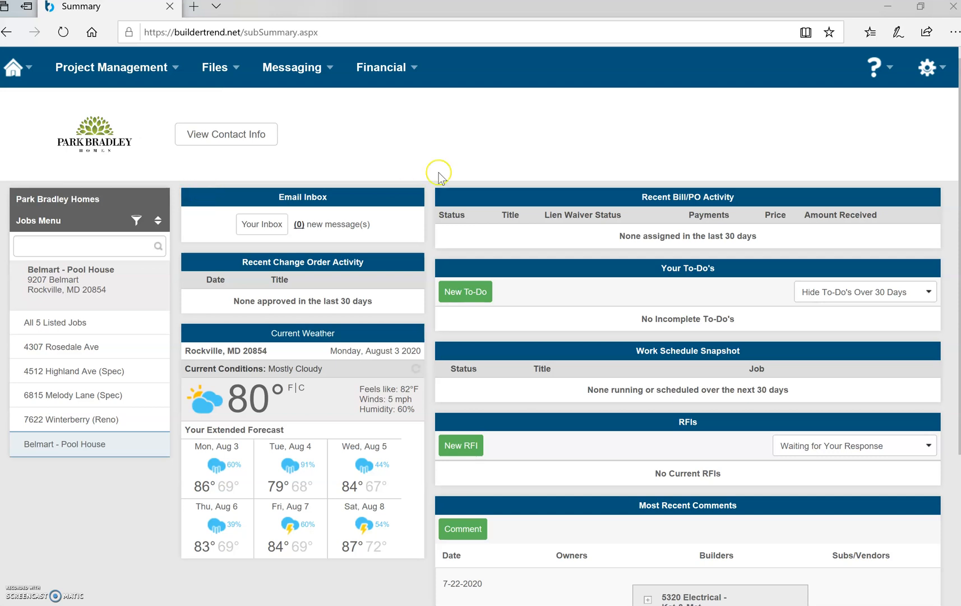
mouse_move(325, 145)
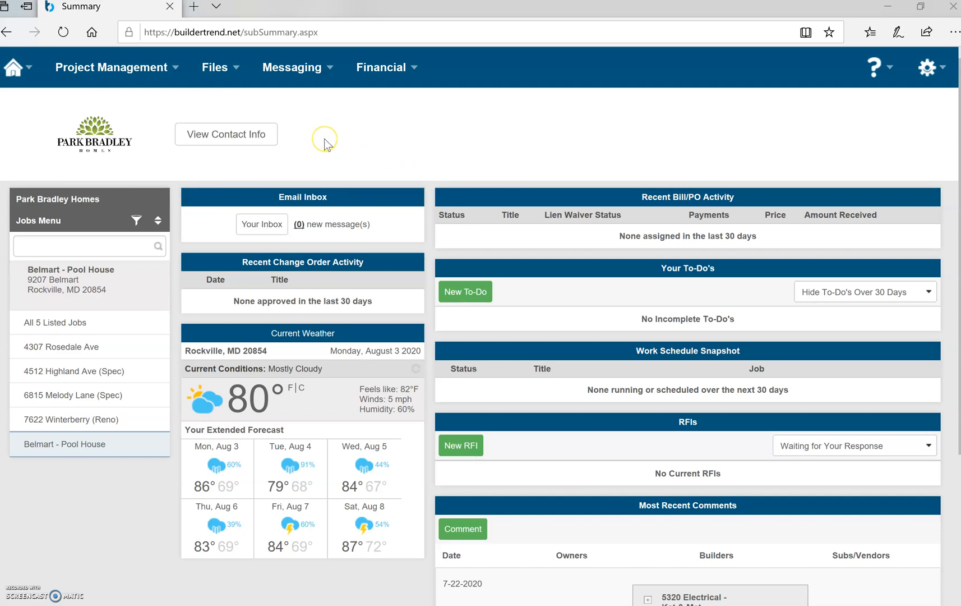
mouse_move(237, 143)
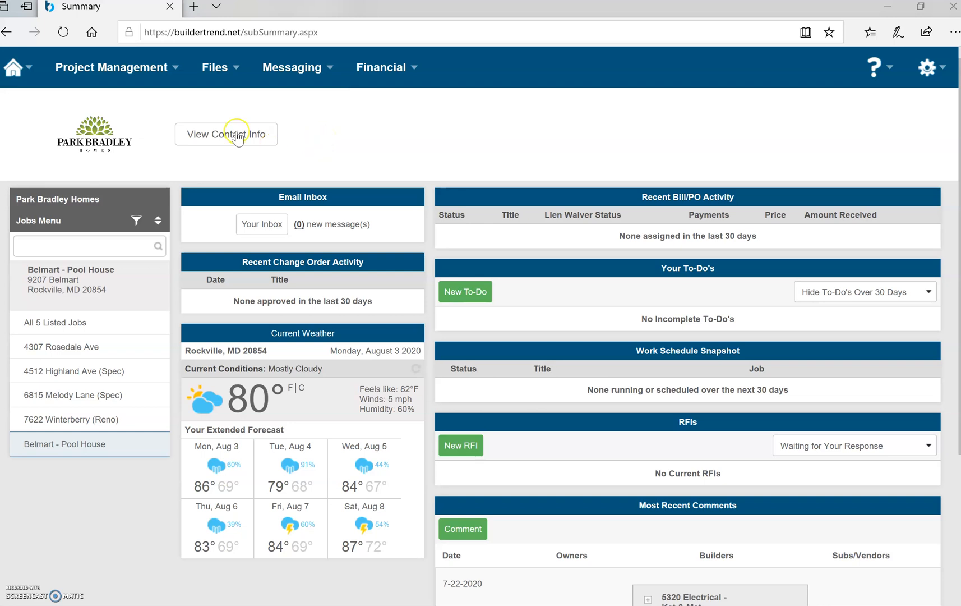
mouse_move(258, 94)
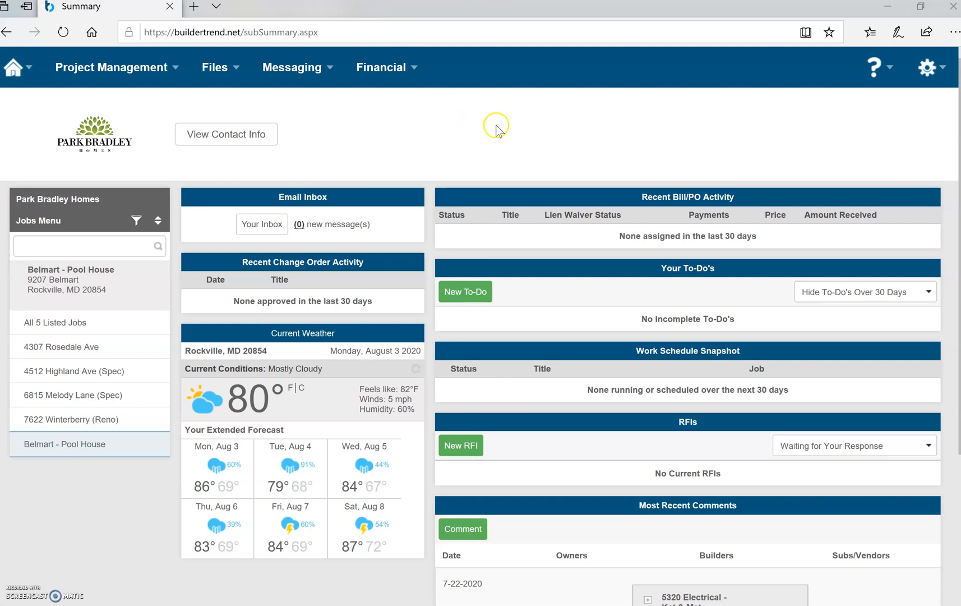
mouse_move(194, 173)
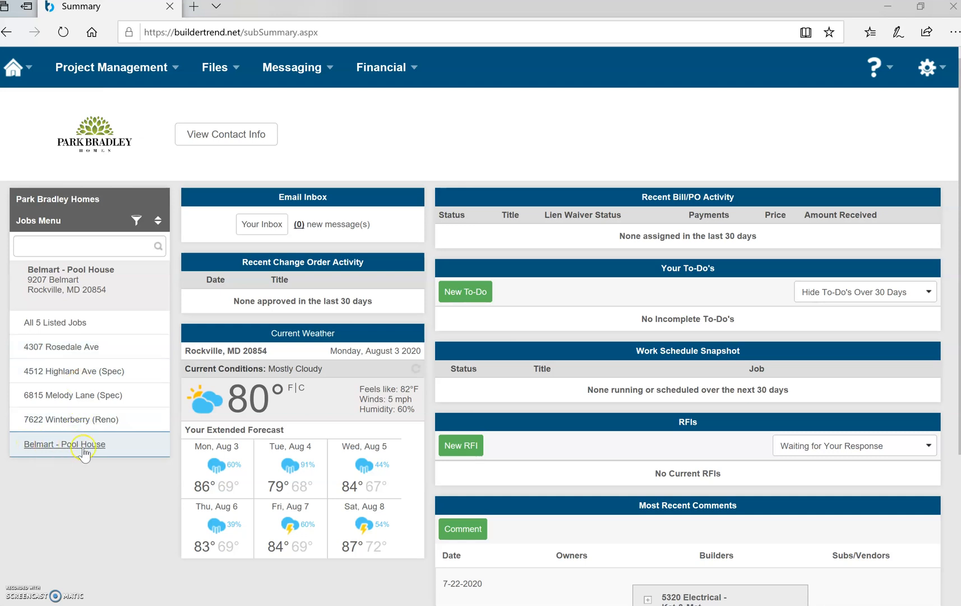
From the Belmart - Pool House job, go to Financial Bids and open its 5320 Electrical bid request
left_click(65, 444)
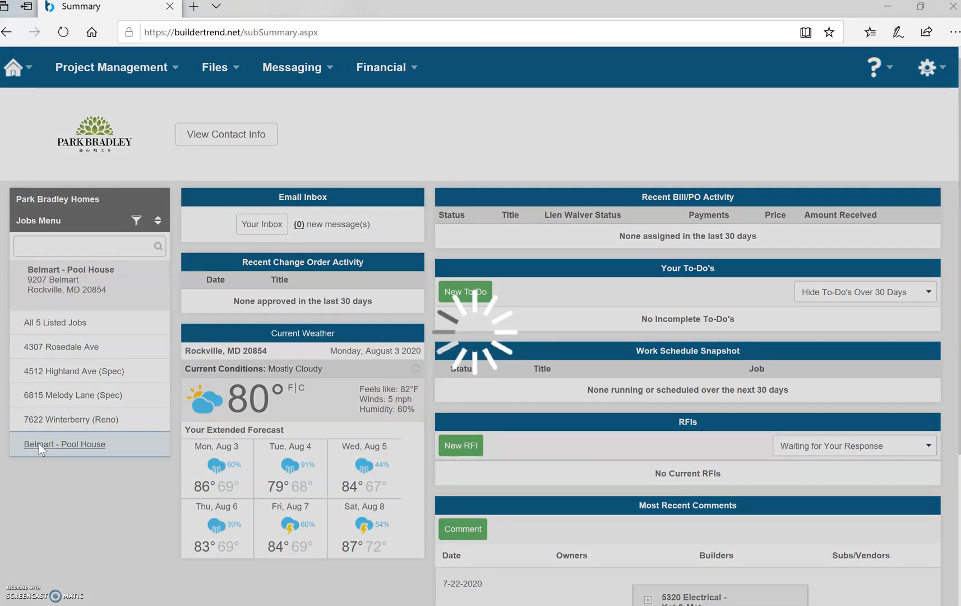
left_click(64, 444)
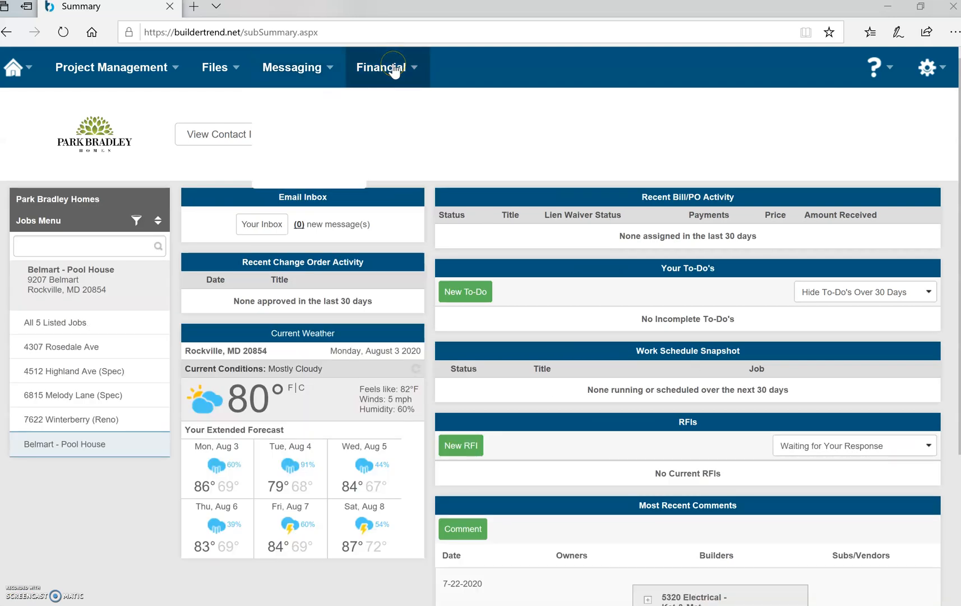
left_click(388, 67)
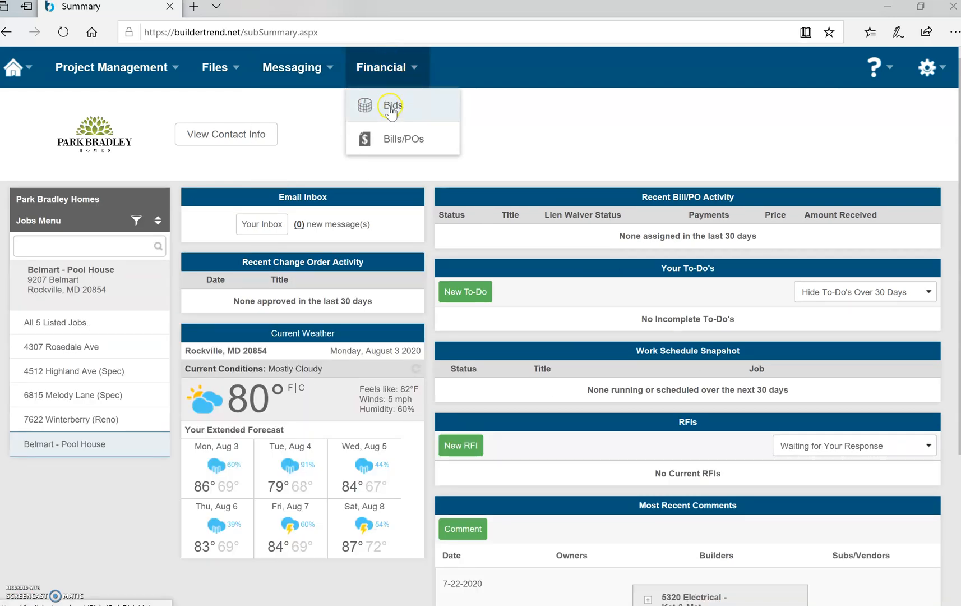
left_click(392, 106)
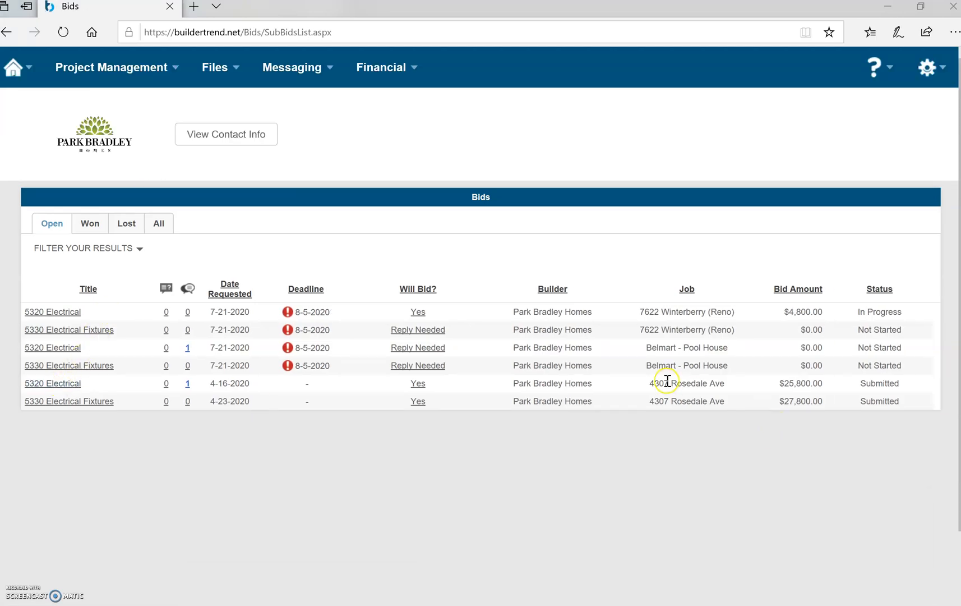
mouse_move(707, 327)
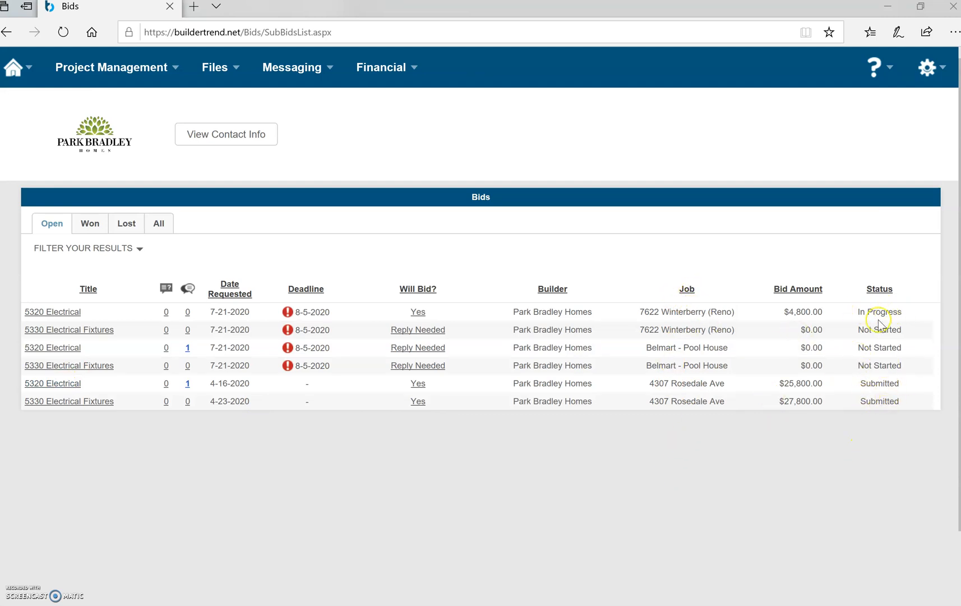
double_click(879, 312)
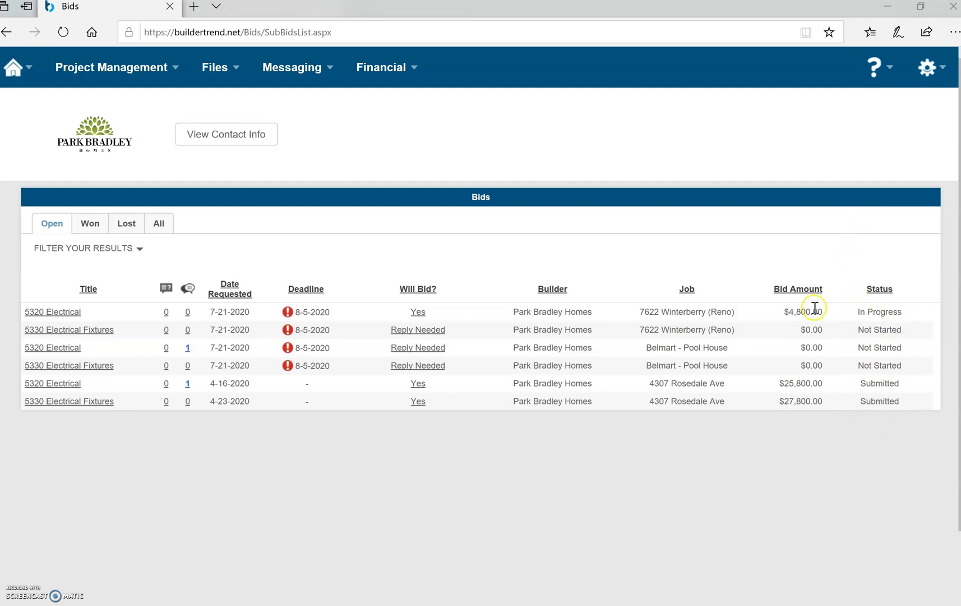
mouse_move(703, 340)
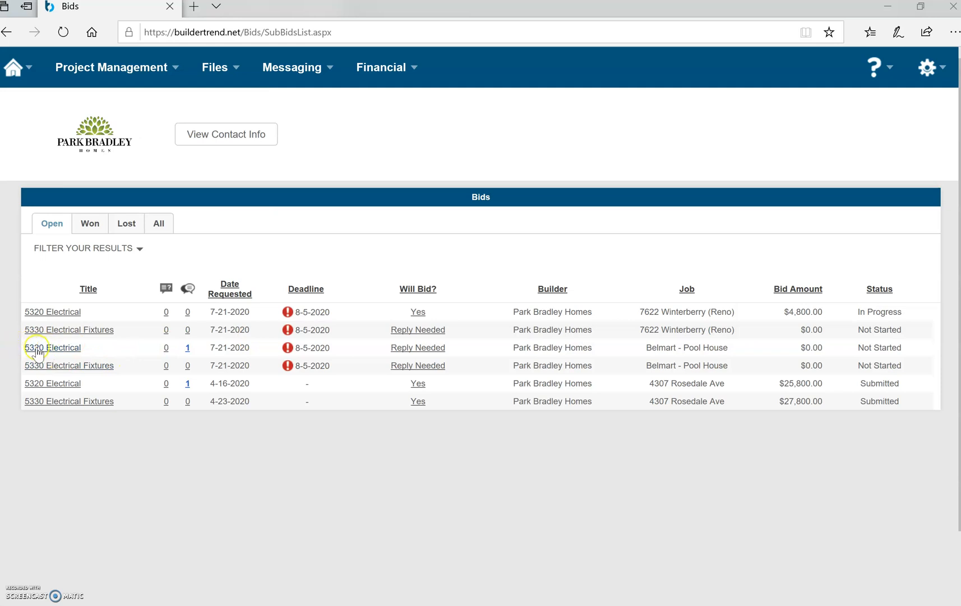
mouse_move(51, 353)
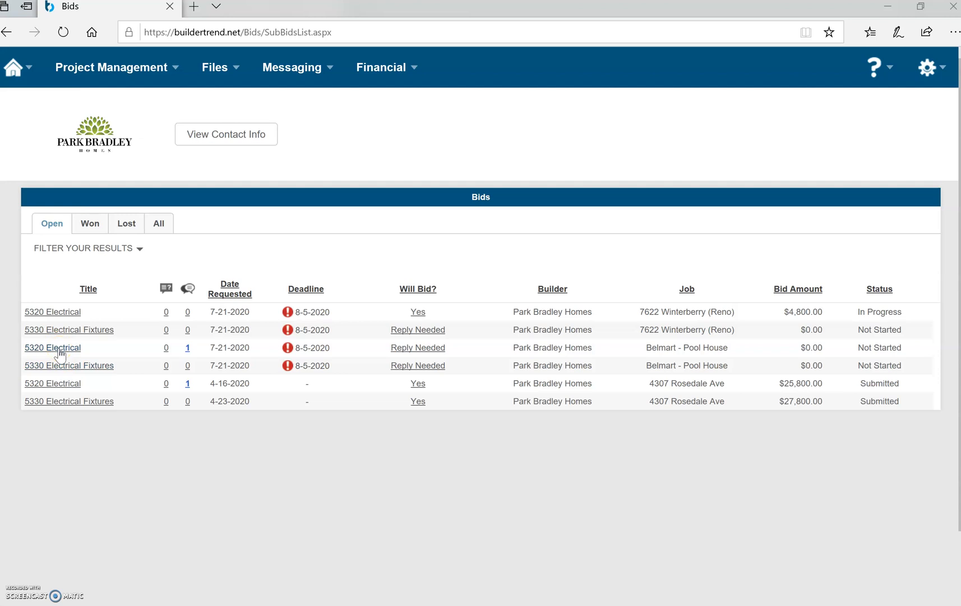
left_click(52, 348)
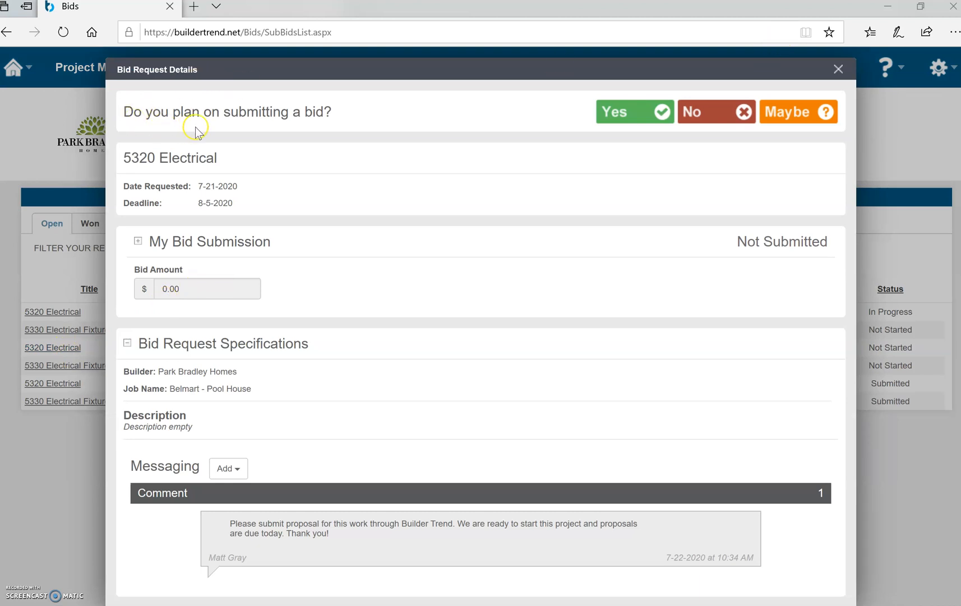
Answer Yes to 'Do you plan on submitting a bid?' for 5320 Electrical
left_click(628, 112)
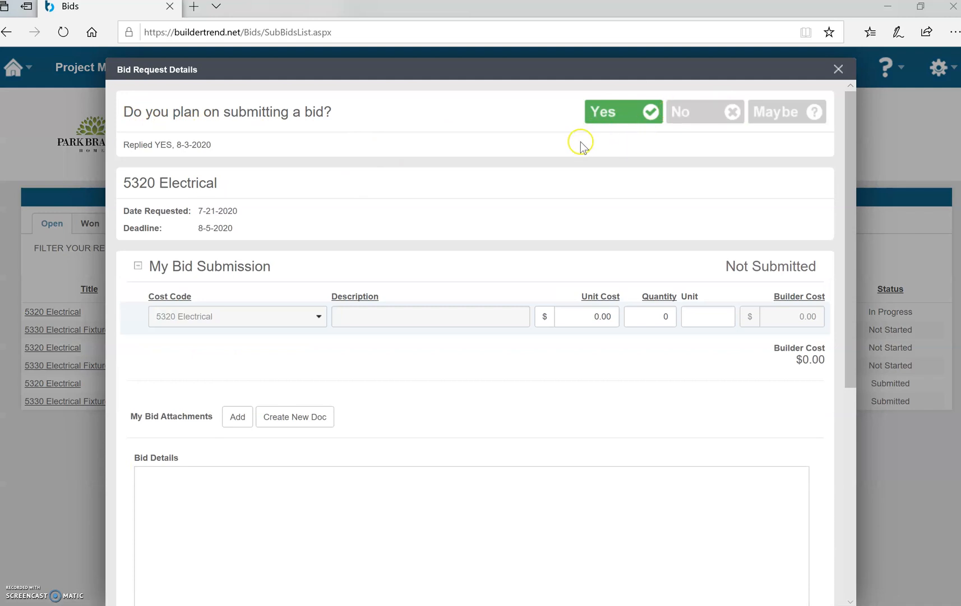
mouse_move(318, 223)
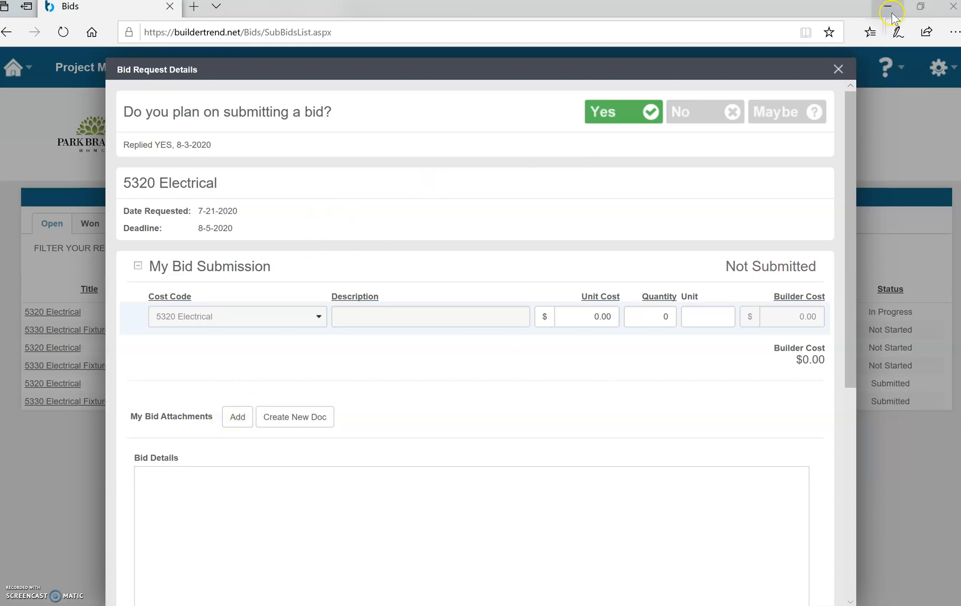
mouse_move(195, 445)
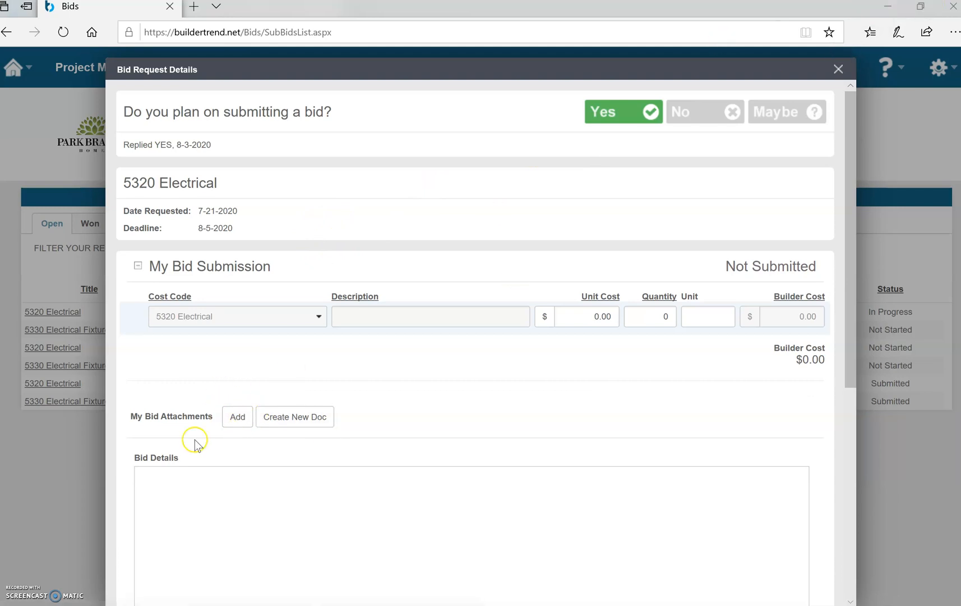
Attach Belmart Pool House.pdf under My Bid Attachments and view it in a new tab
left_click(238, 417)
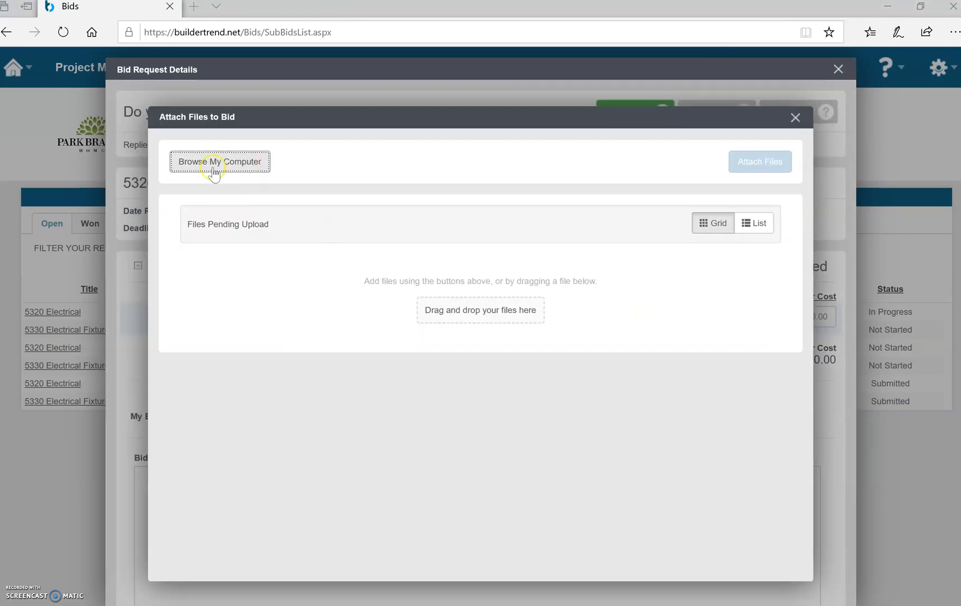
left_click(220, 161)
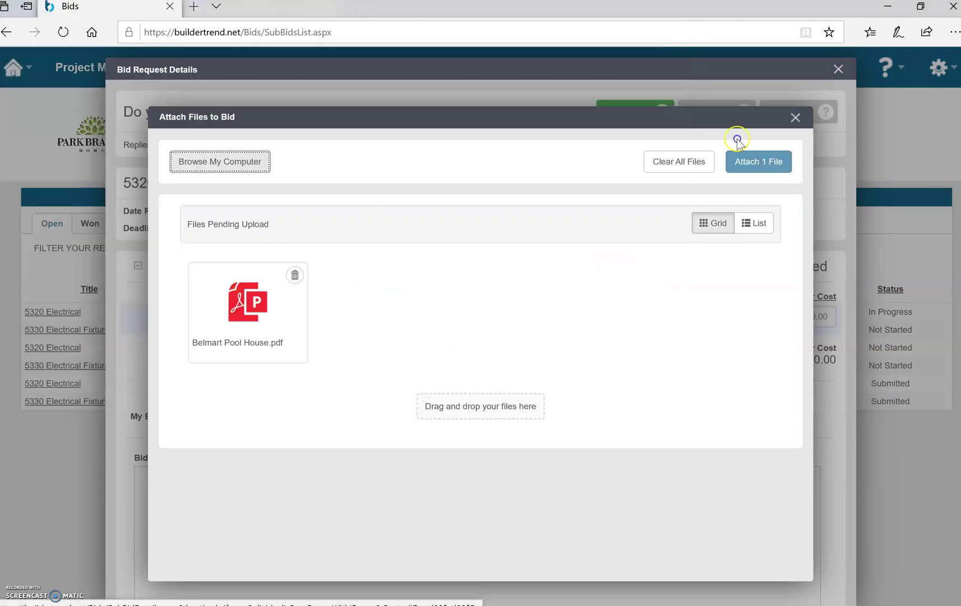
left_click(758, 162)
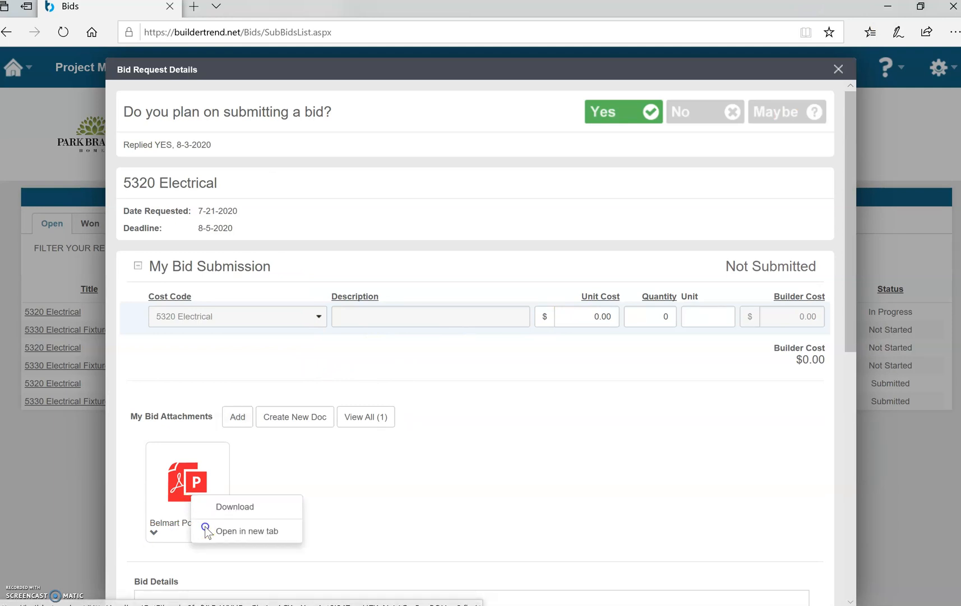
left_click(246, 530)
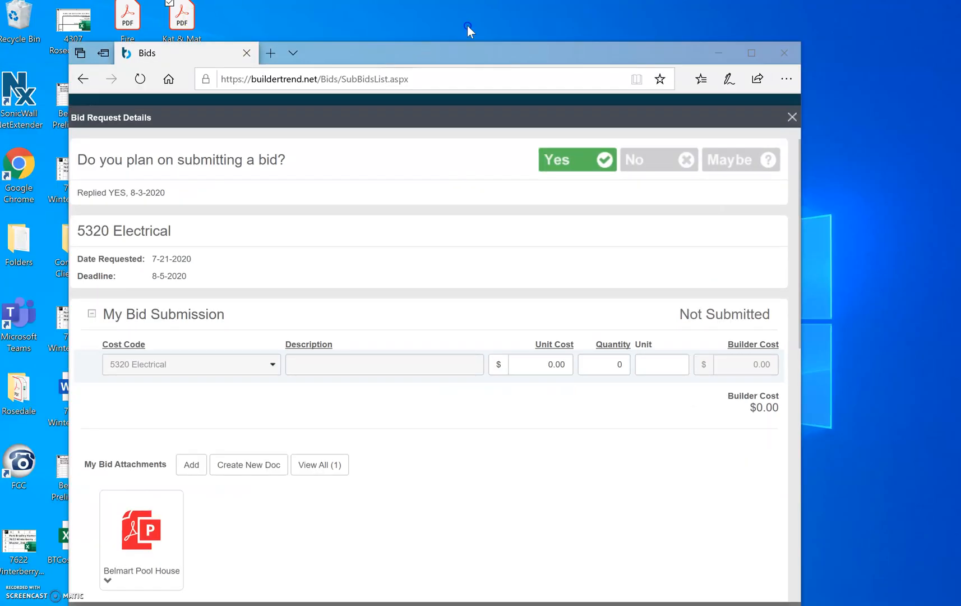
Back in the bid details, delete the Belmart Pool House attachment
left_click(751, 53)
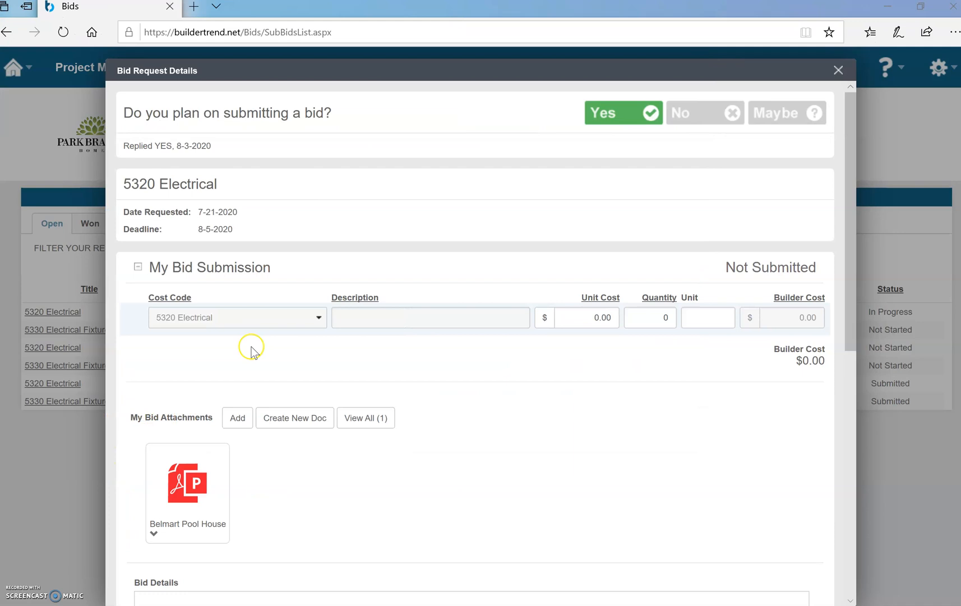
mouse_move(162, 534)
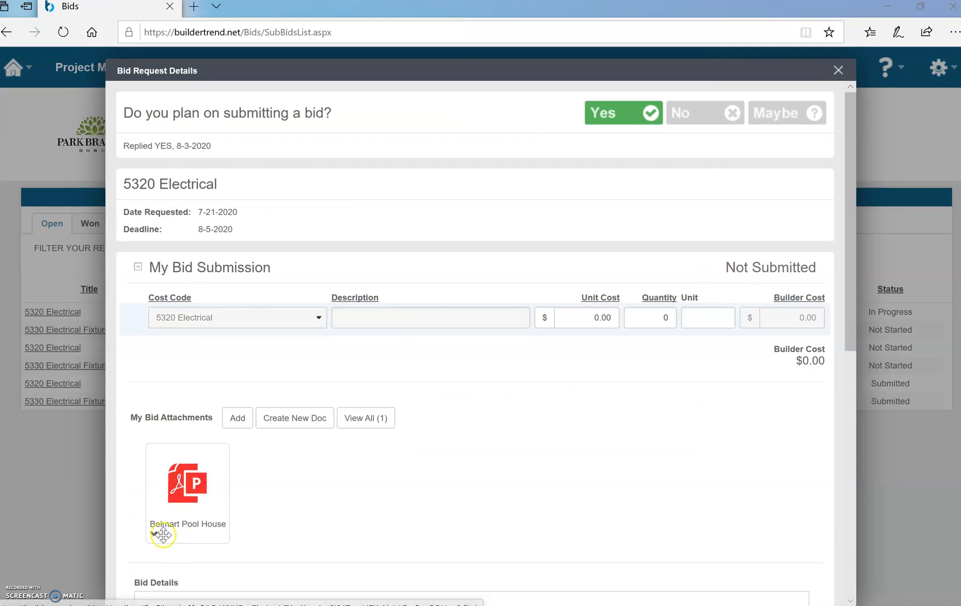
left_click(149, 534)
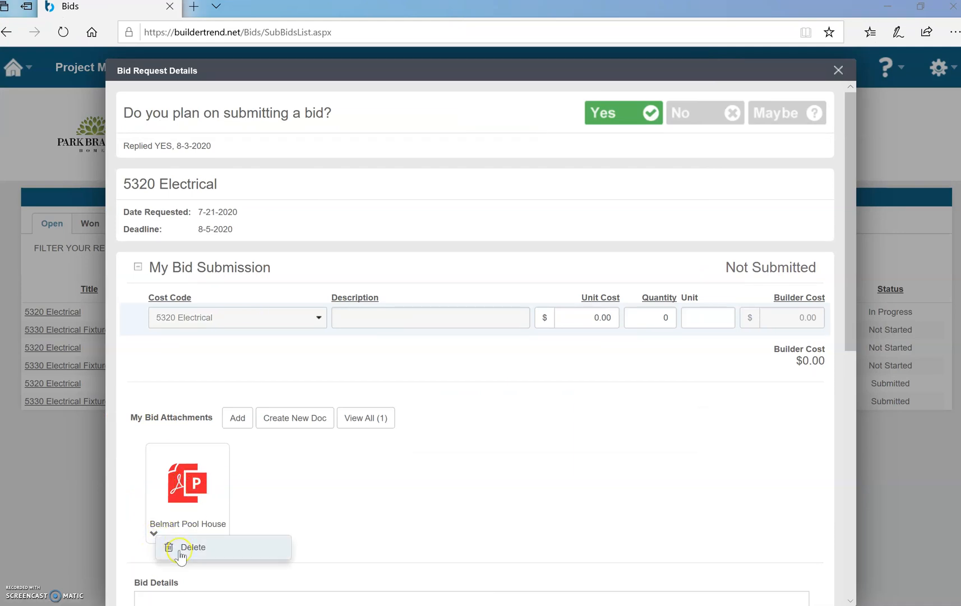
left_click(191, 547)
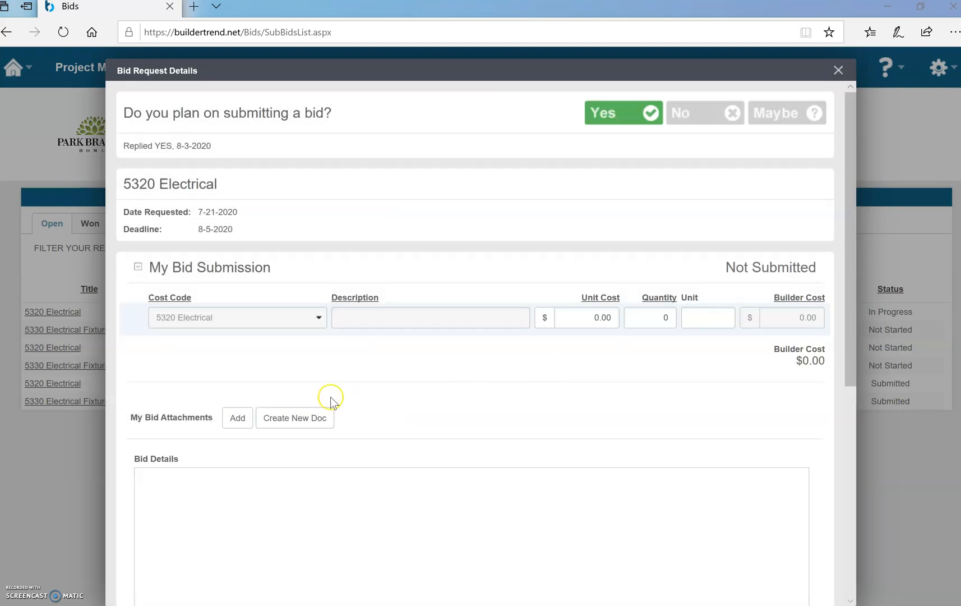
Attach Kat & Mat Proposal.pdf from the computer to the 5320 Electrical bid
left_click(237, 419)
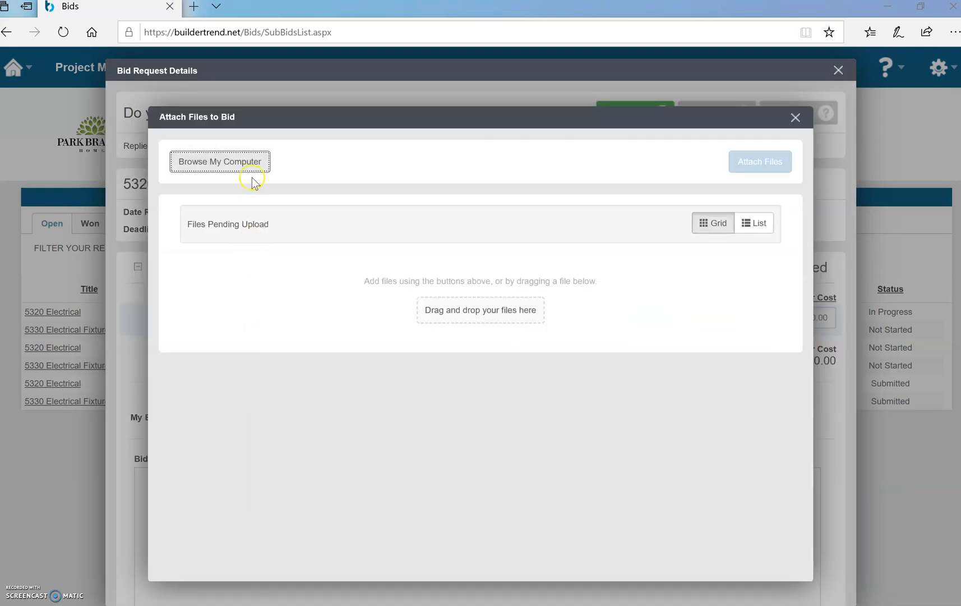
left_click(219, 161)
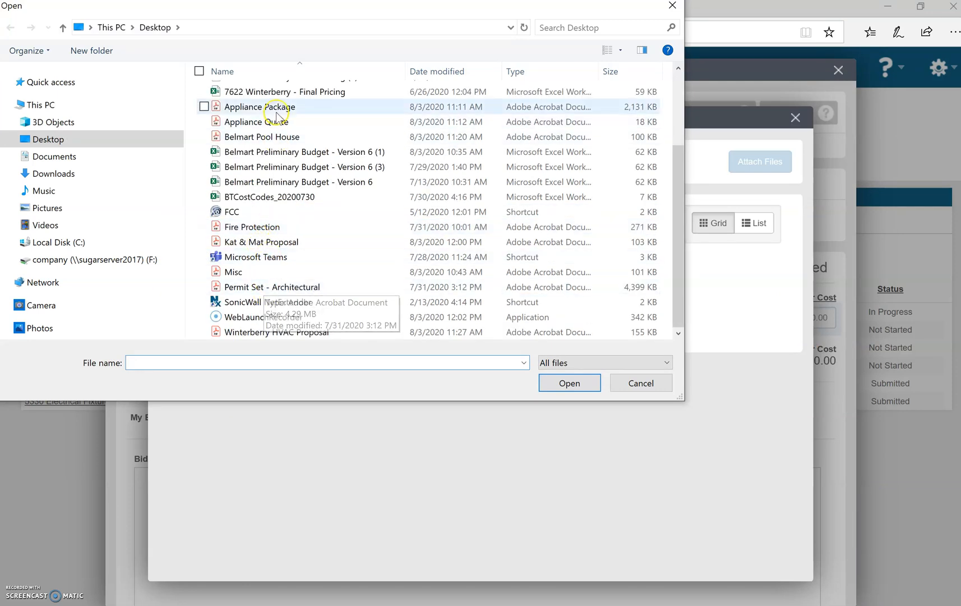
left_click(641, 382)
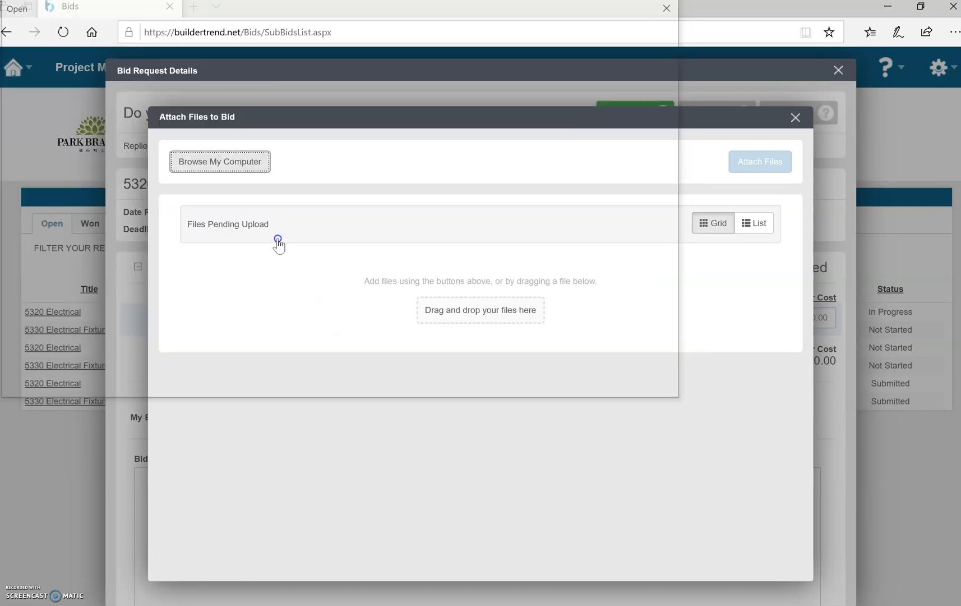
left_click(220, 161)
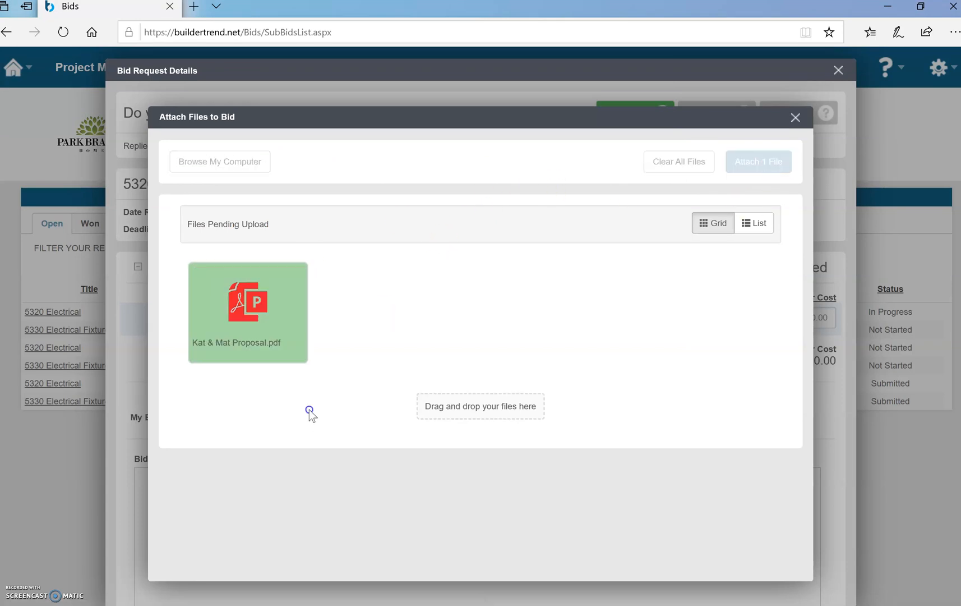
left_click(758, 161)
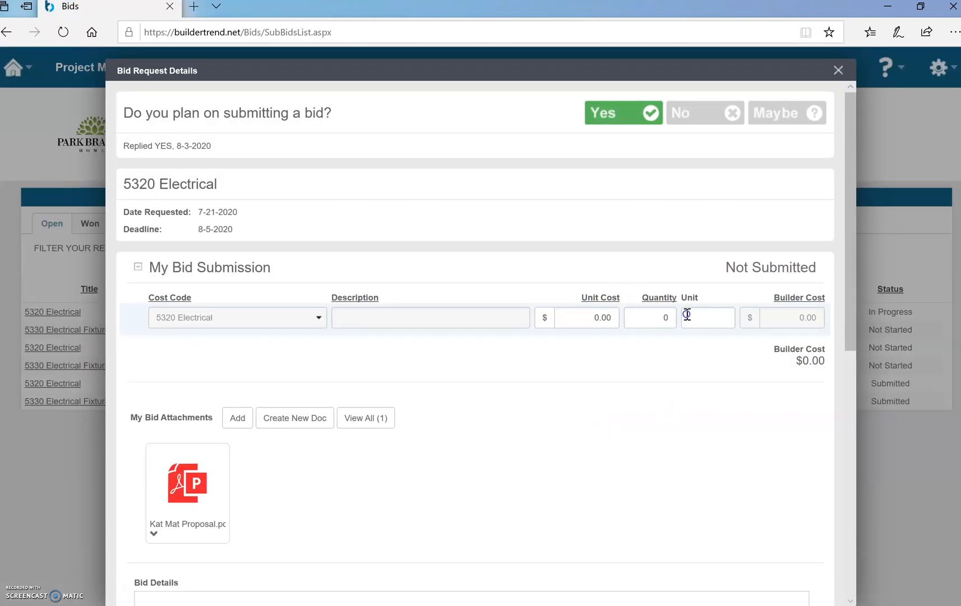
Enter unit cost 3800 and quantity 1 on the bid line for a $3,800 total
left_click(586, 317)
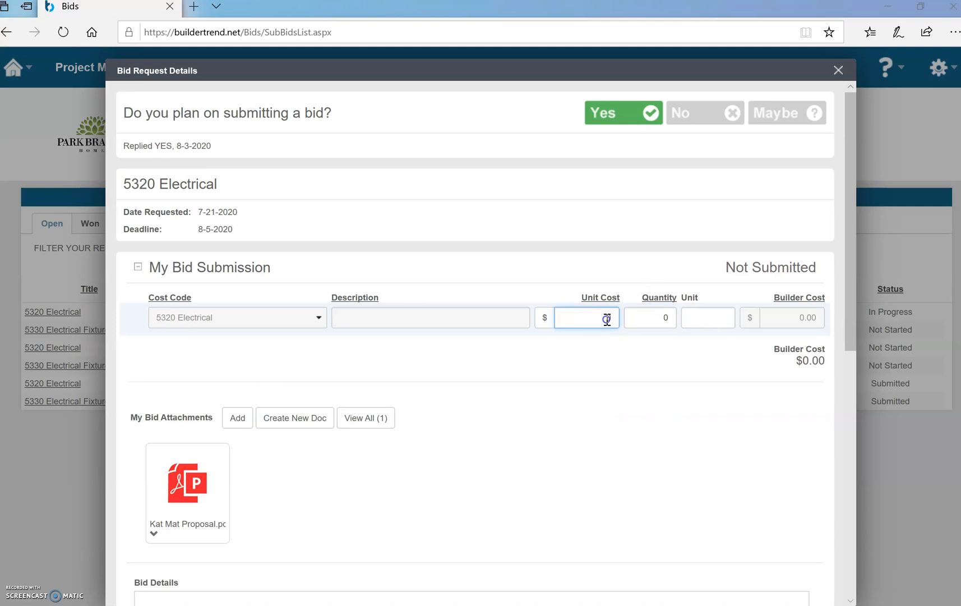
type("3800")
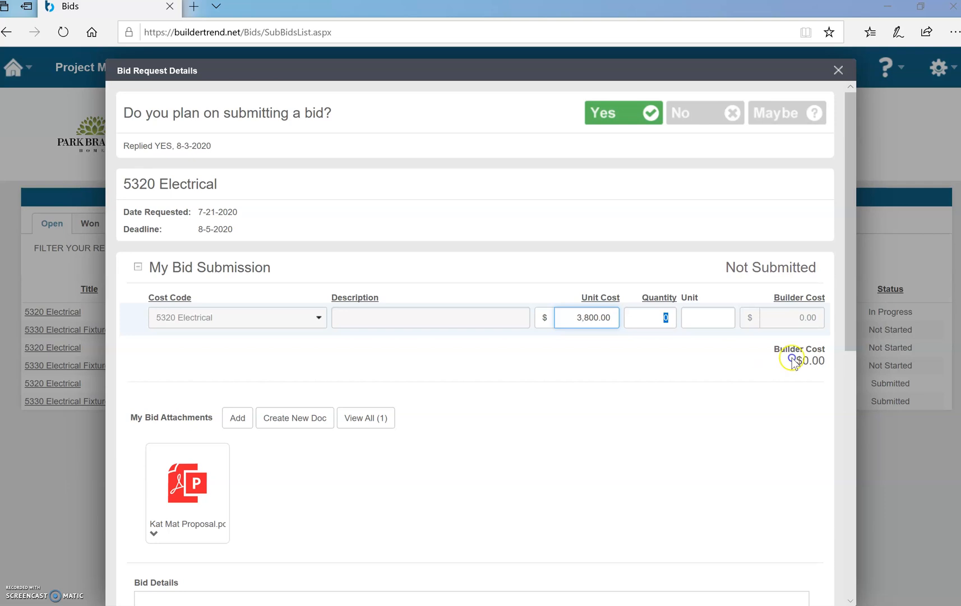
double_click(807, 361)
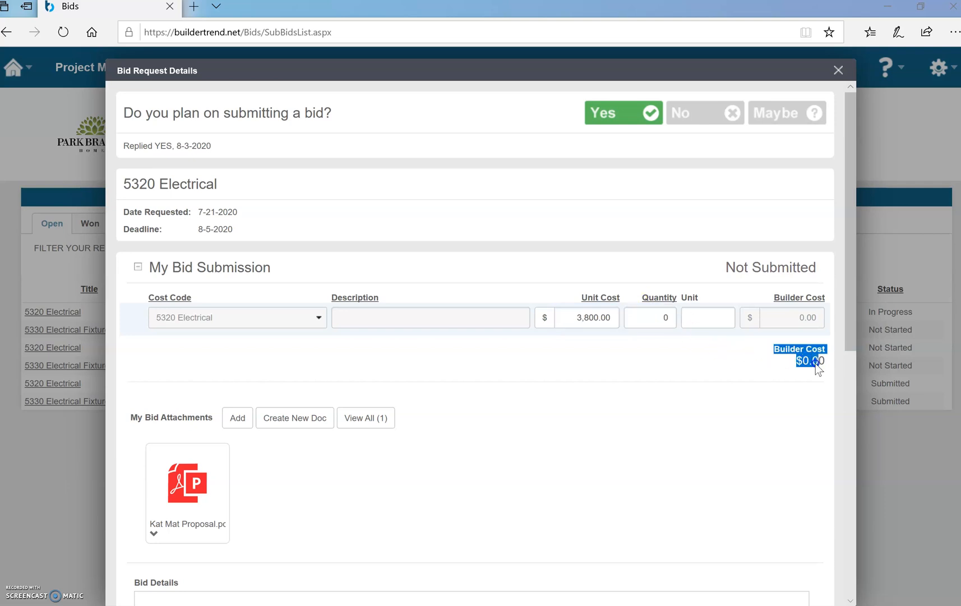
left_click(650, 317)
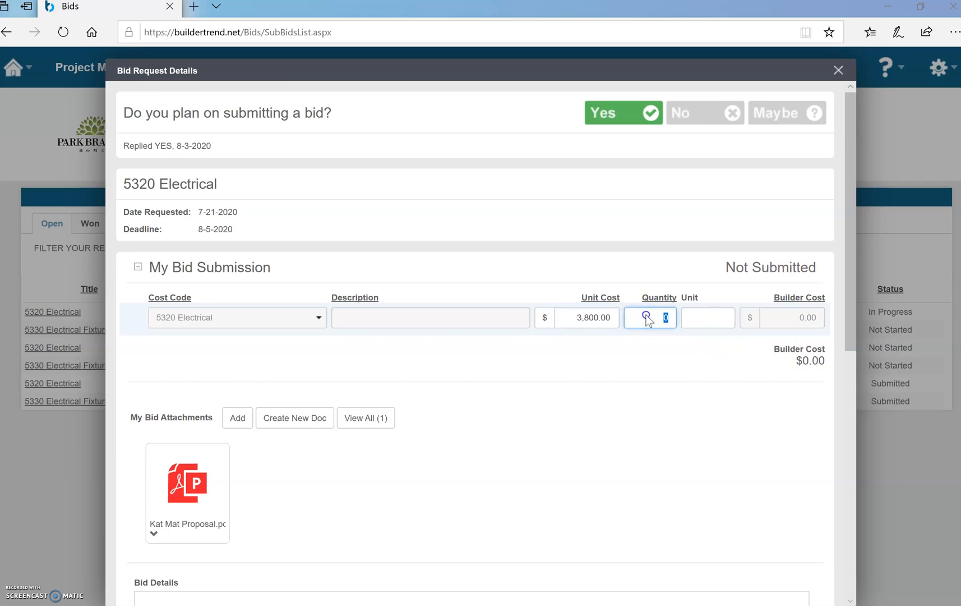
type("1")
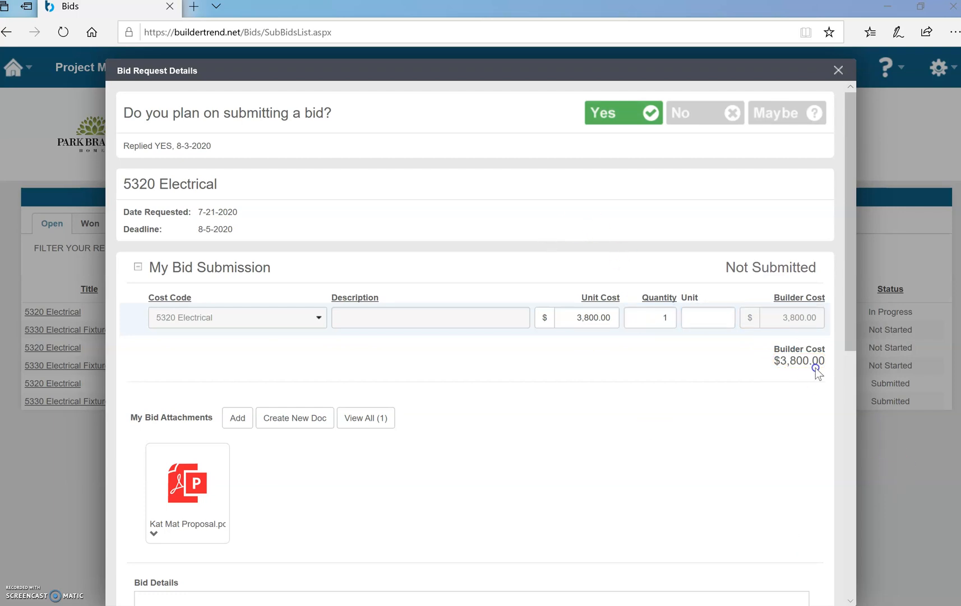
scroll("down", 3)
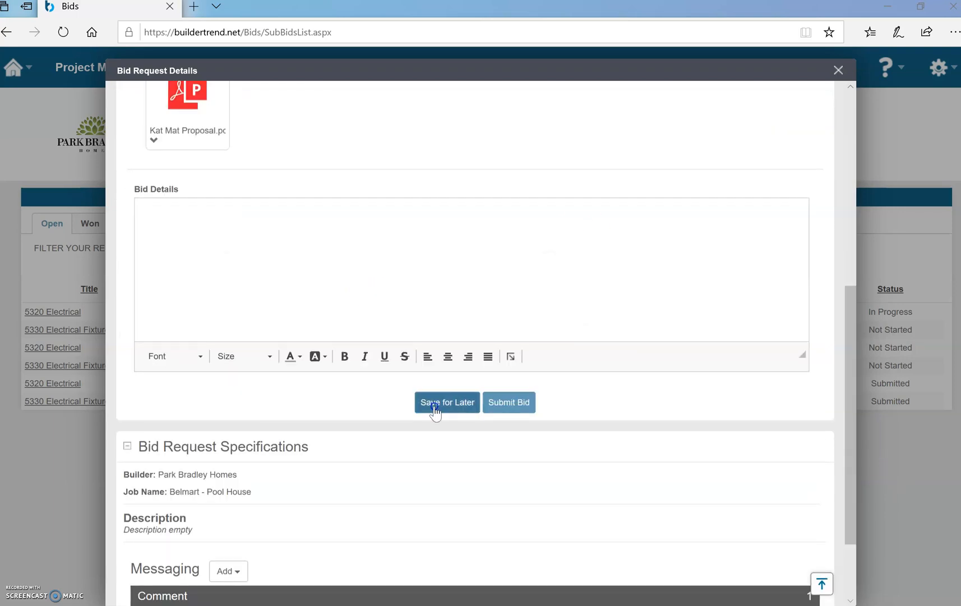
mouse_move(416, 414)
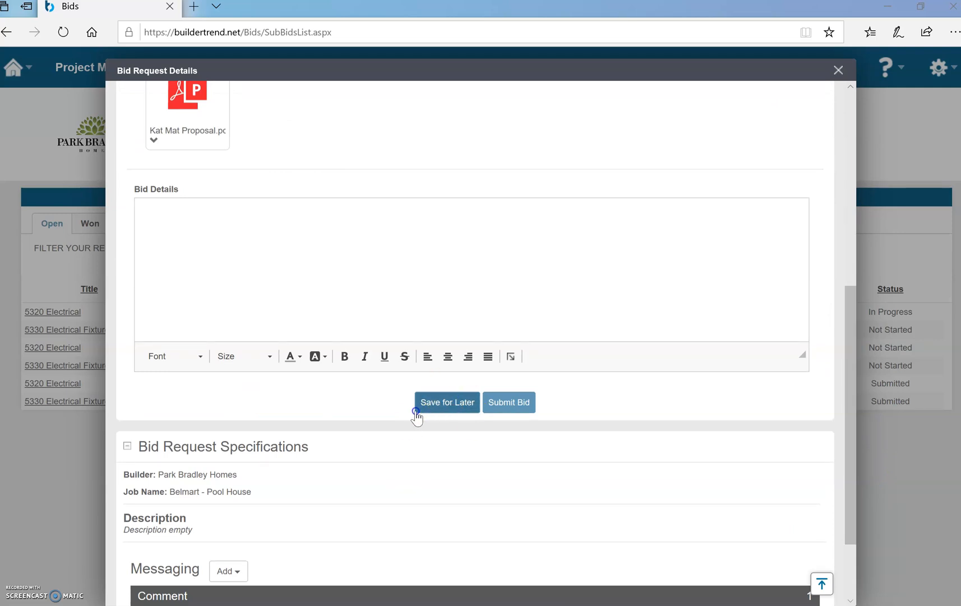
Submit the $3,800 bid for 5320 Electrical and confirm the submission
scroll("down", 3)
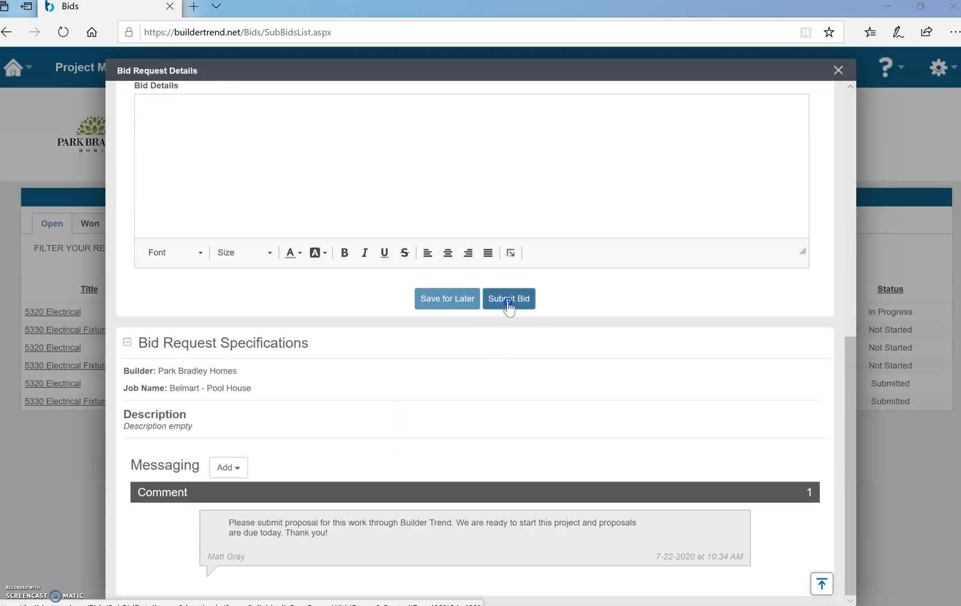
left_click(509, 299)
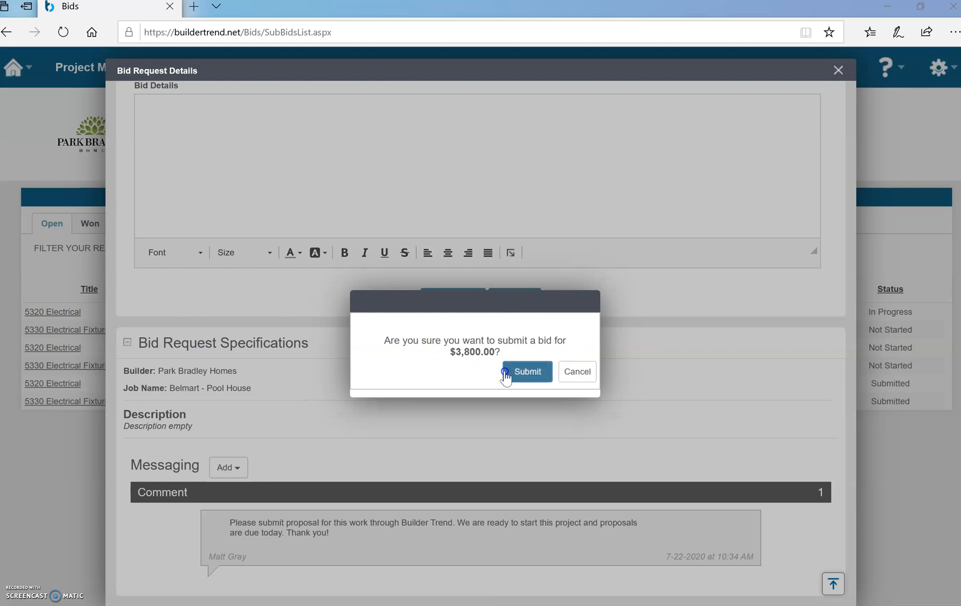
left_click(527, 372)
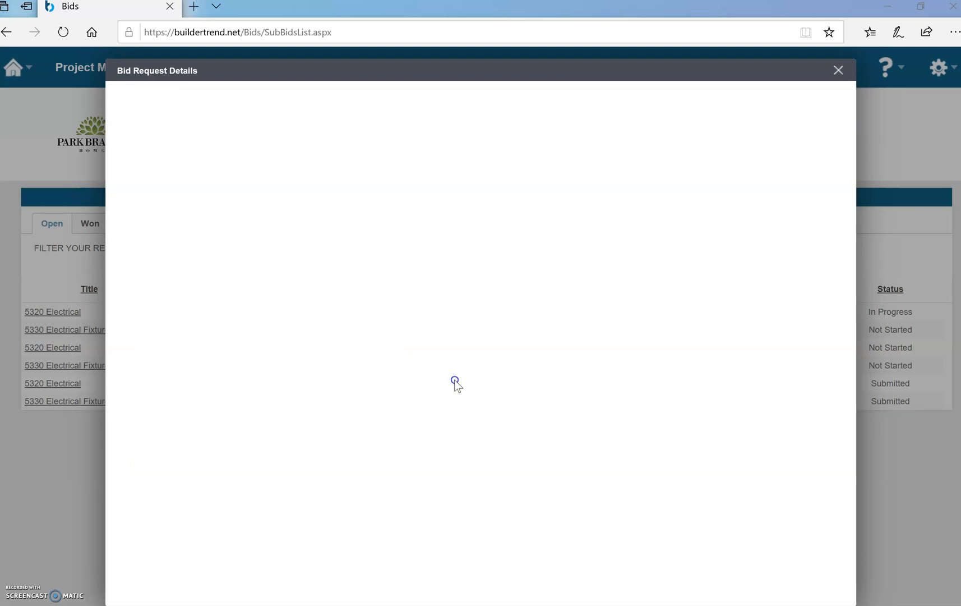
left_click(839, 69)
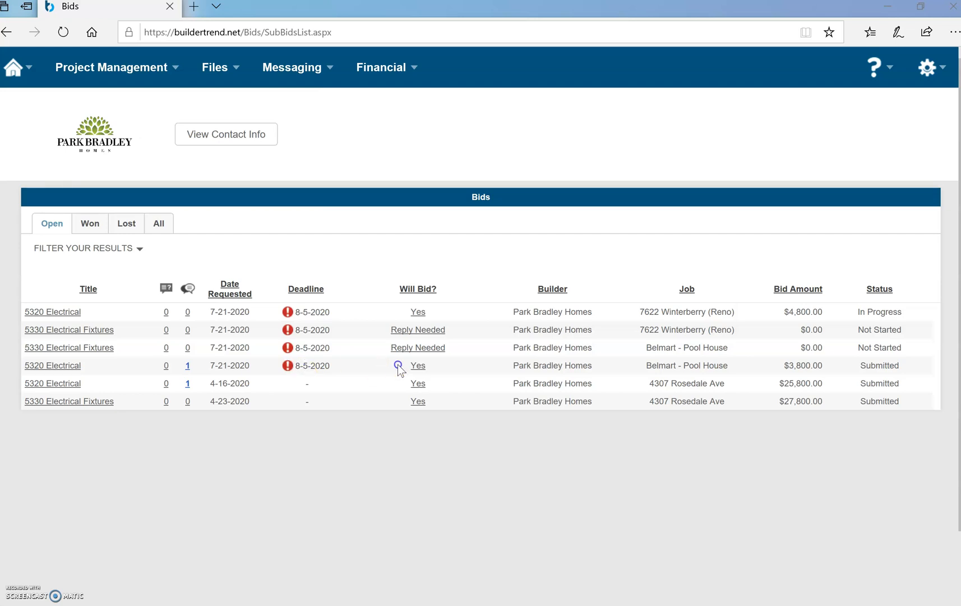
mouse_move(791, 366)
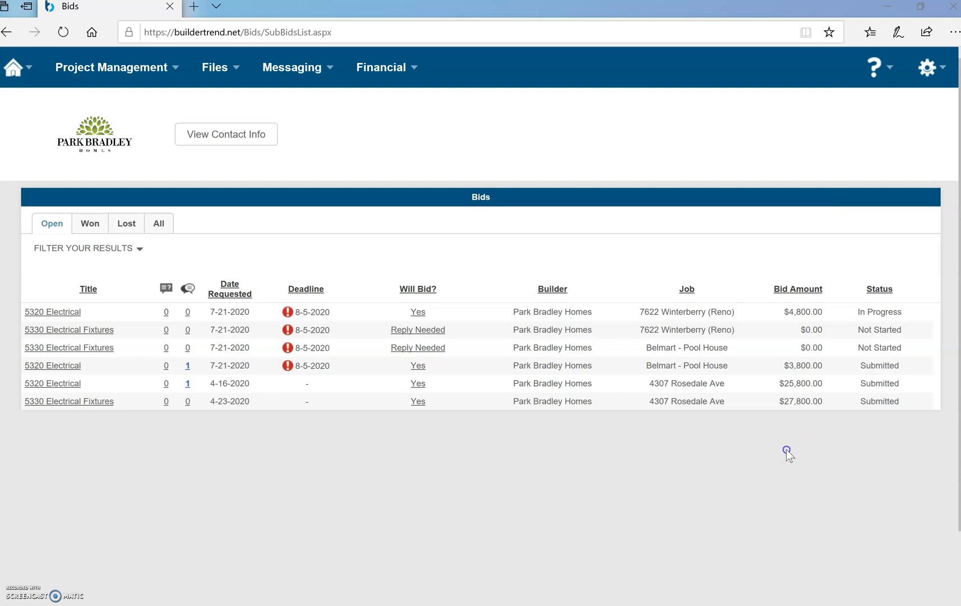
mouse_move(888, 309)
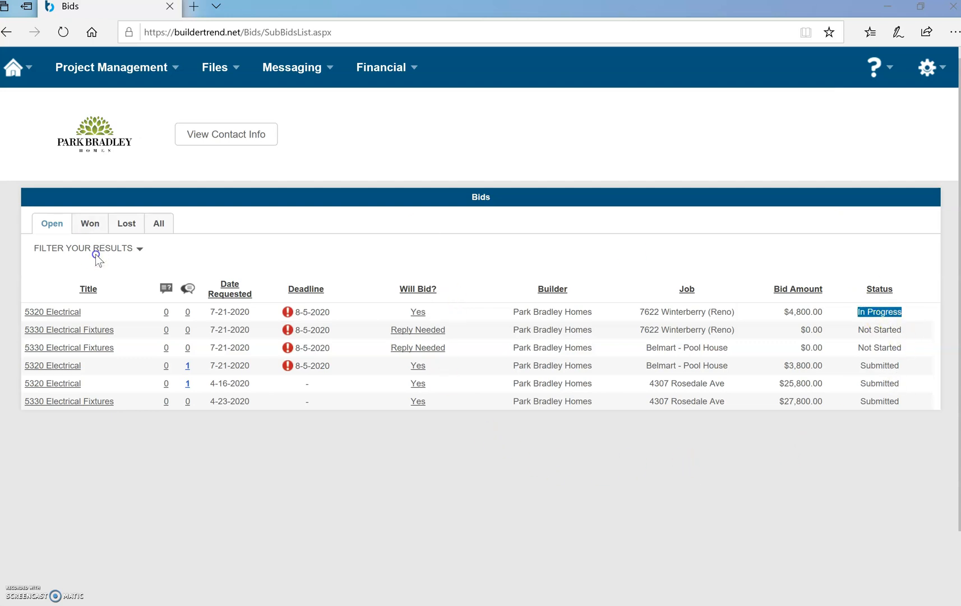
Open the 7622 Winterberry (Reno) 5320 Electrical bid details from the bids list
left_click(53, 312)
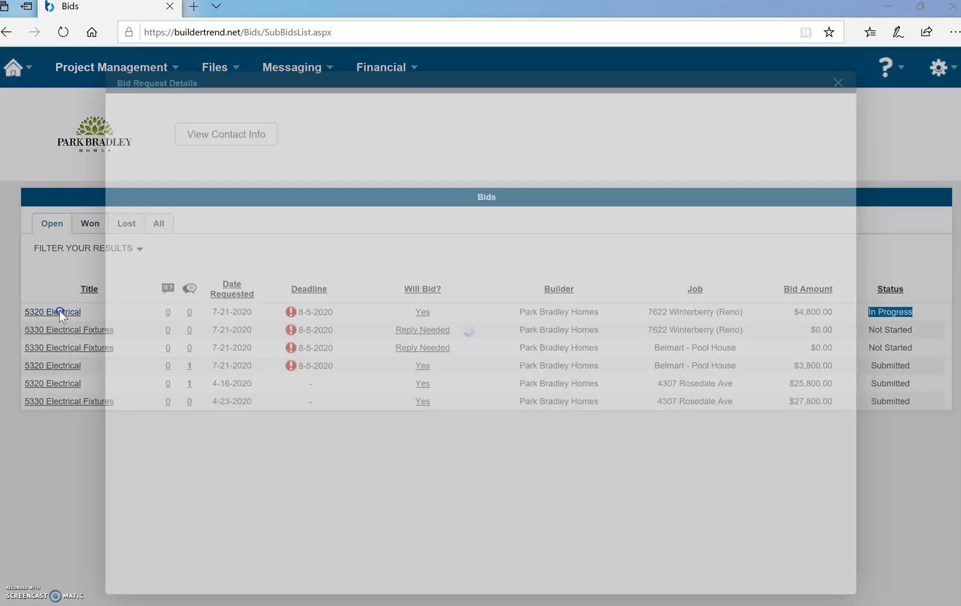
left_click(52, 311)
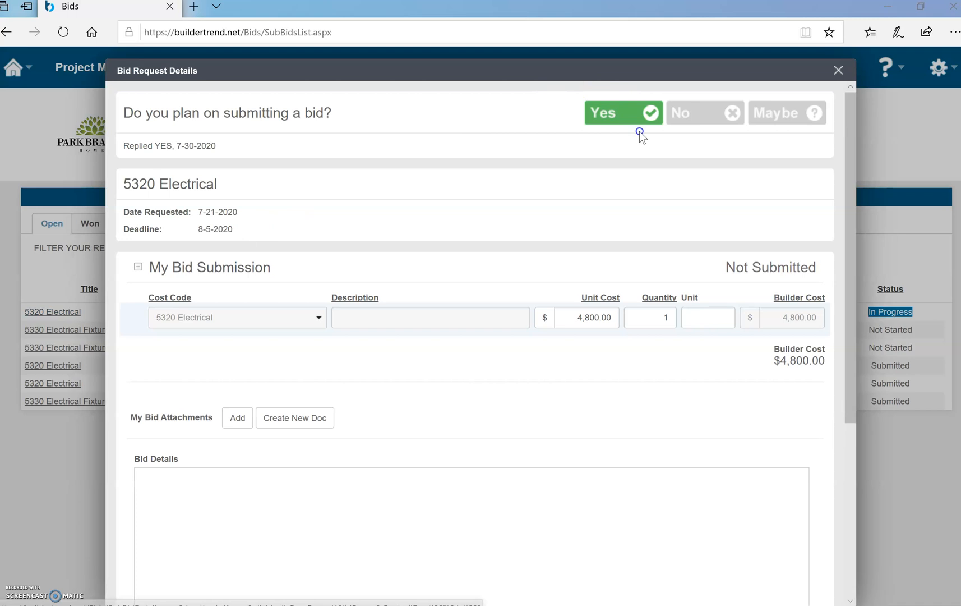
mouse_move(471, 171)
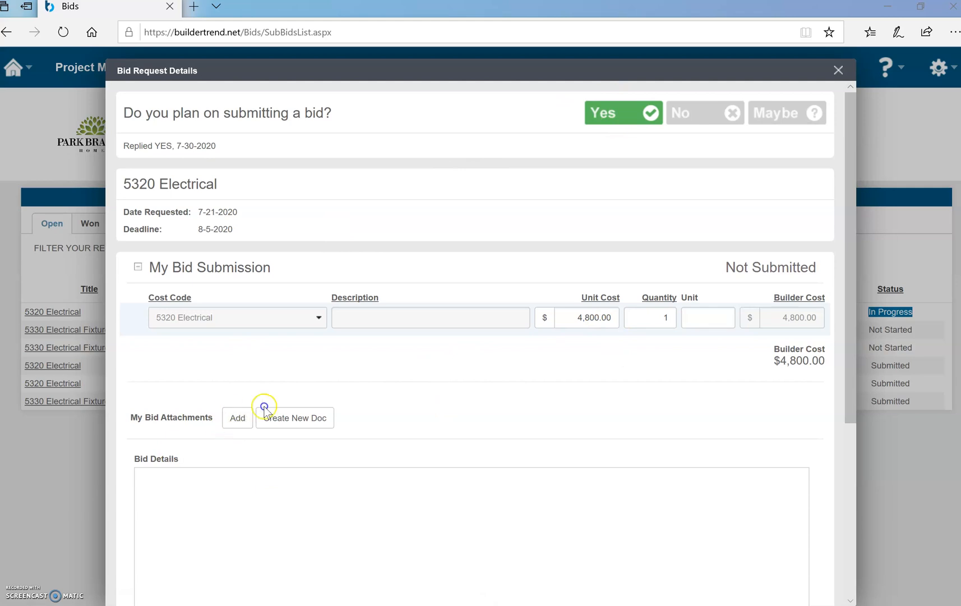
left_click(237, 418)
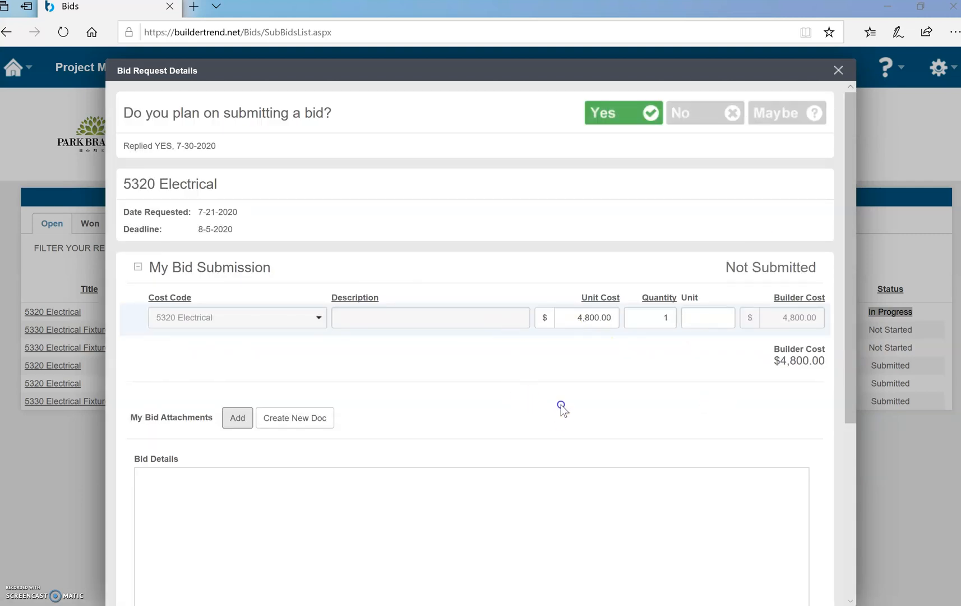
scroll("down", 3)
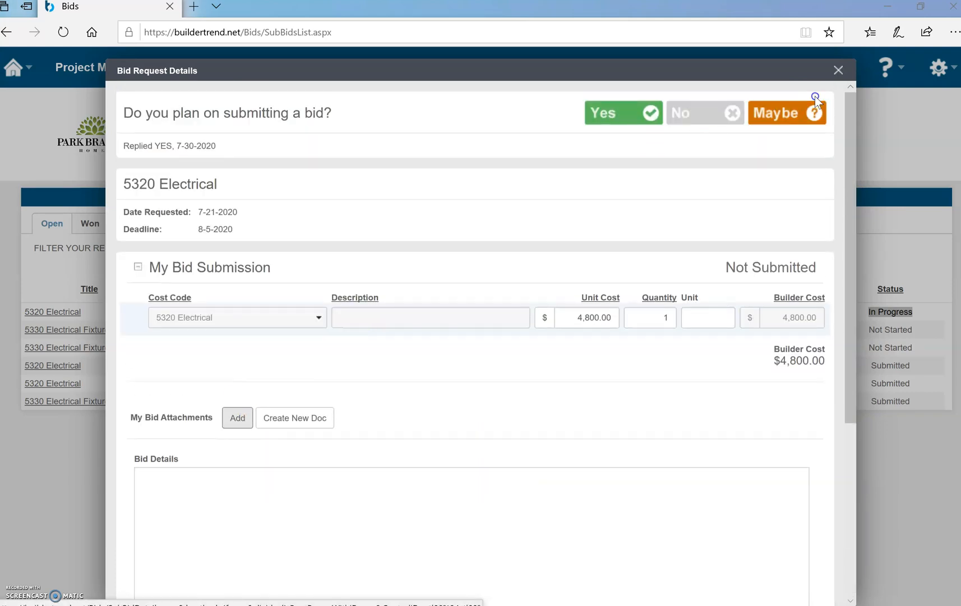
left_click(839, 69)
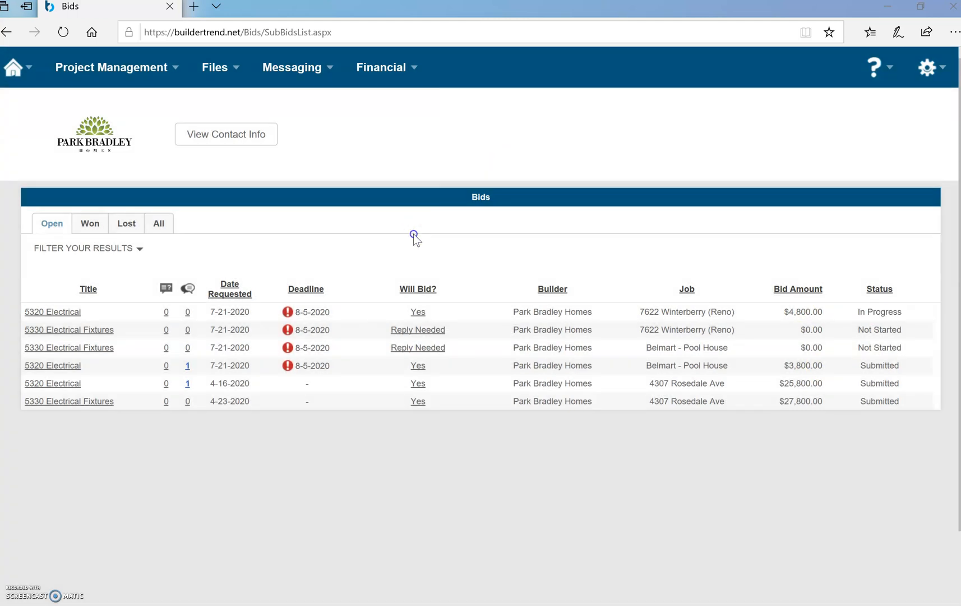
left_click(381, 67)
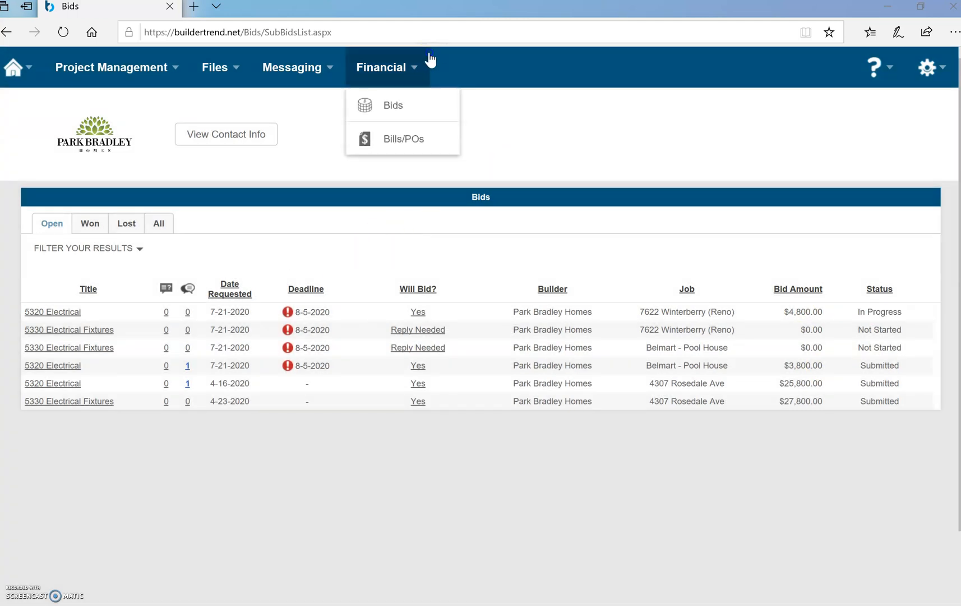
left_click(377, 76)
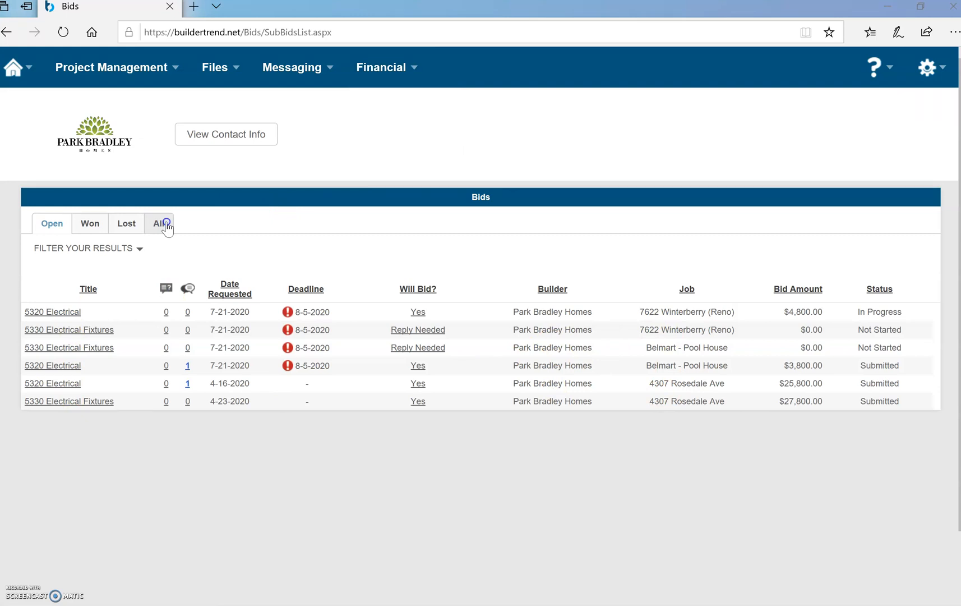
left_click(159, 223)
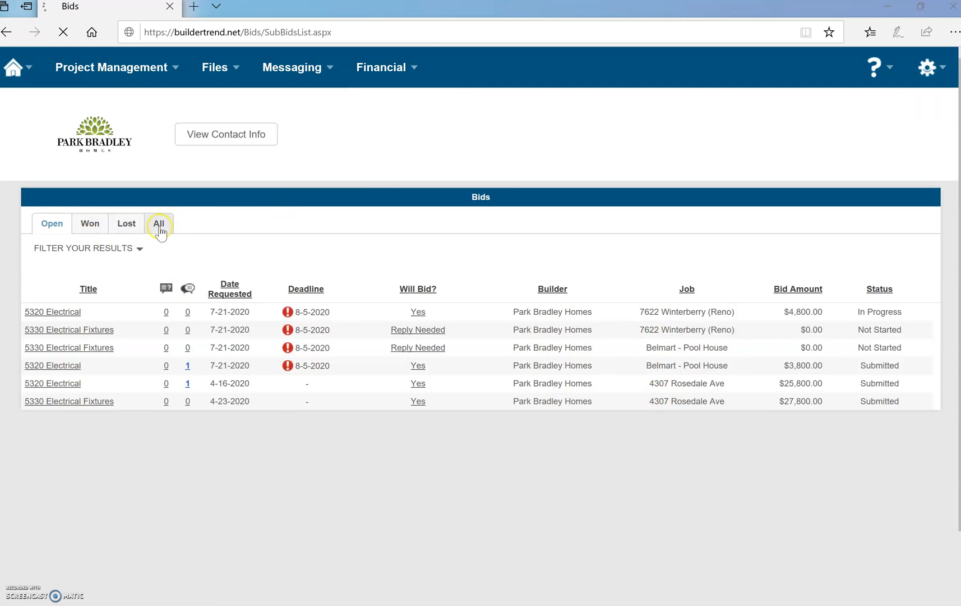
left_click(159, 223)
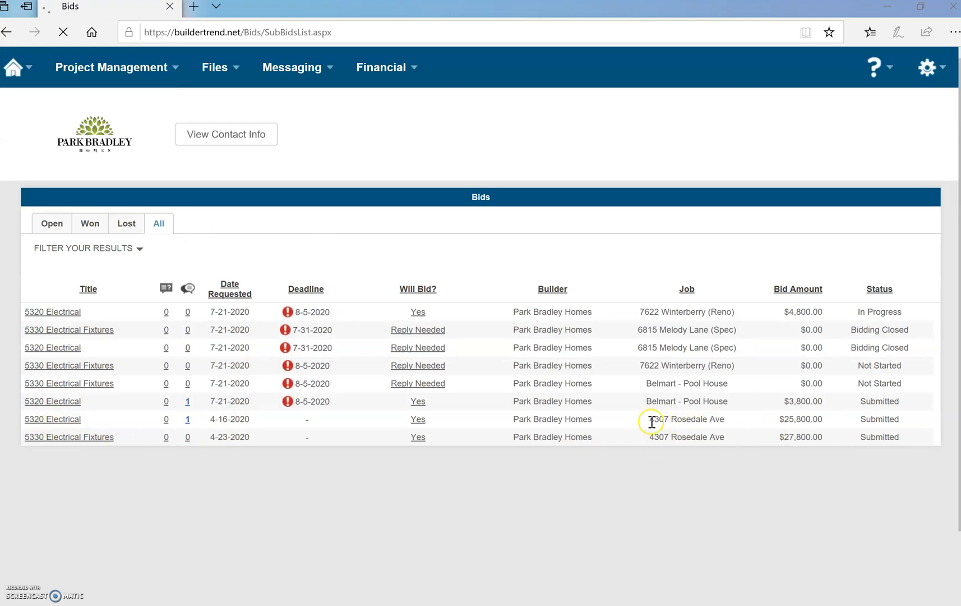
double_click(686, 438)
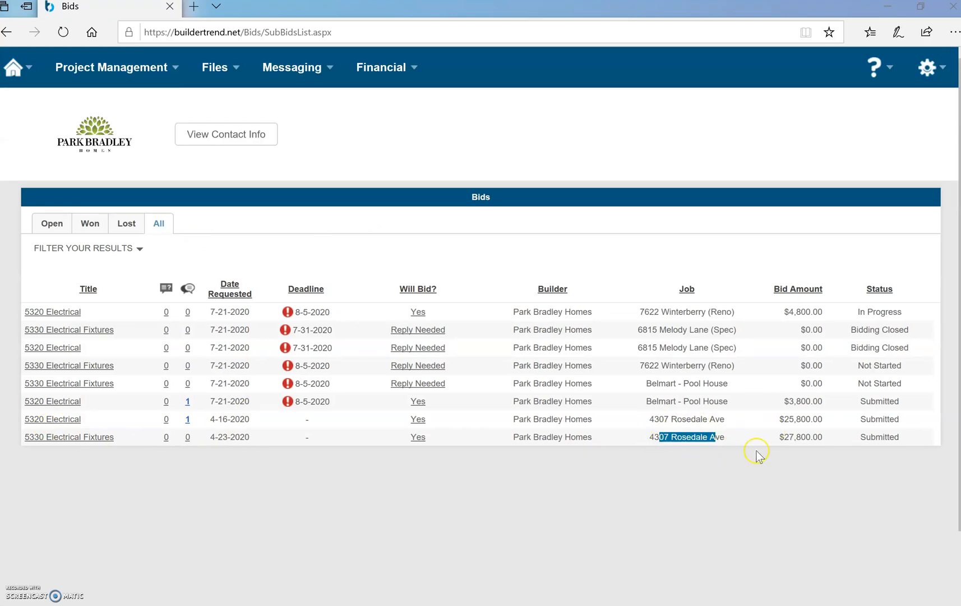
mouse_move(67, 225)
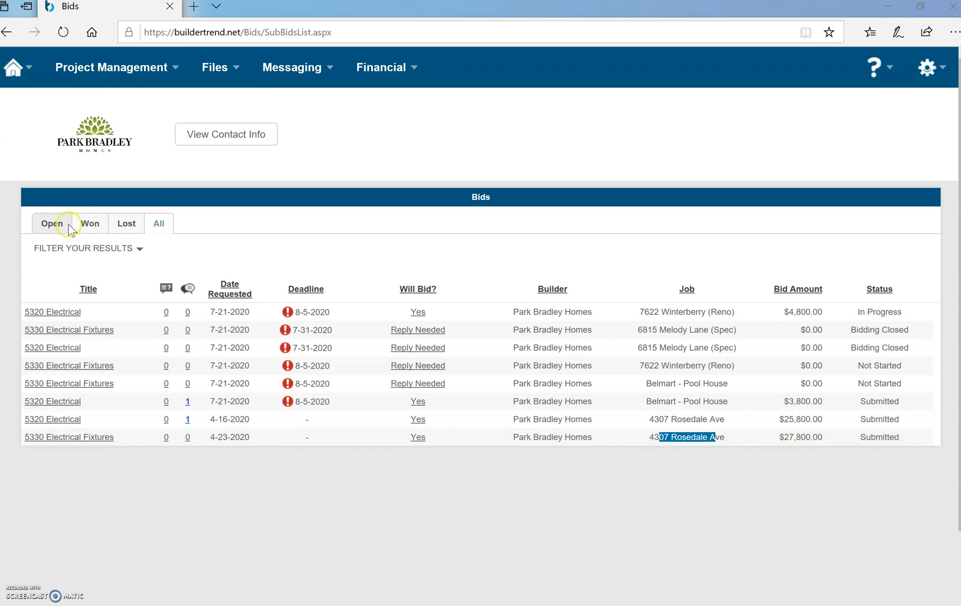
mouse_move(630, 335)
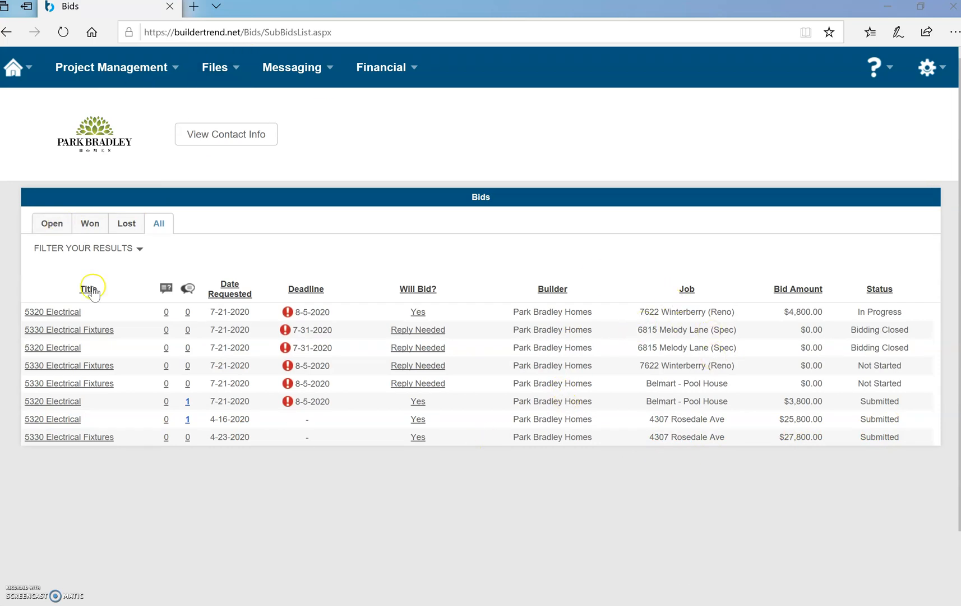
left_click(52, 223)
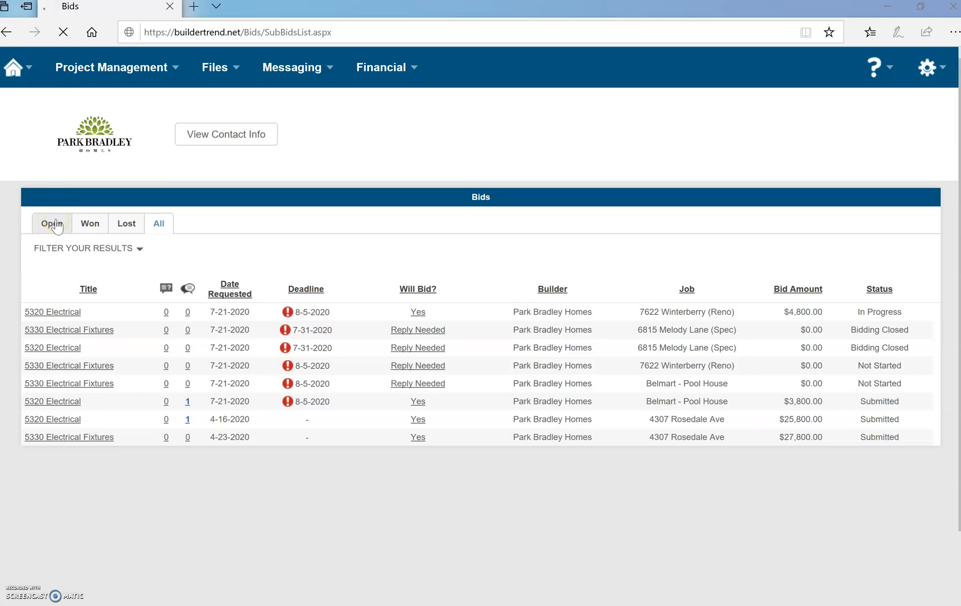
left_click(52, 223)
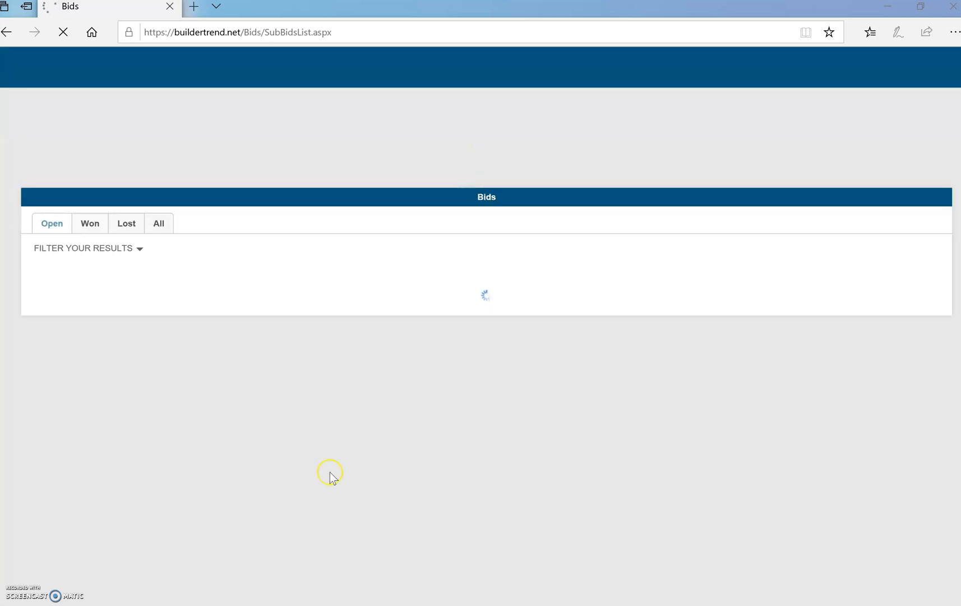